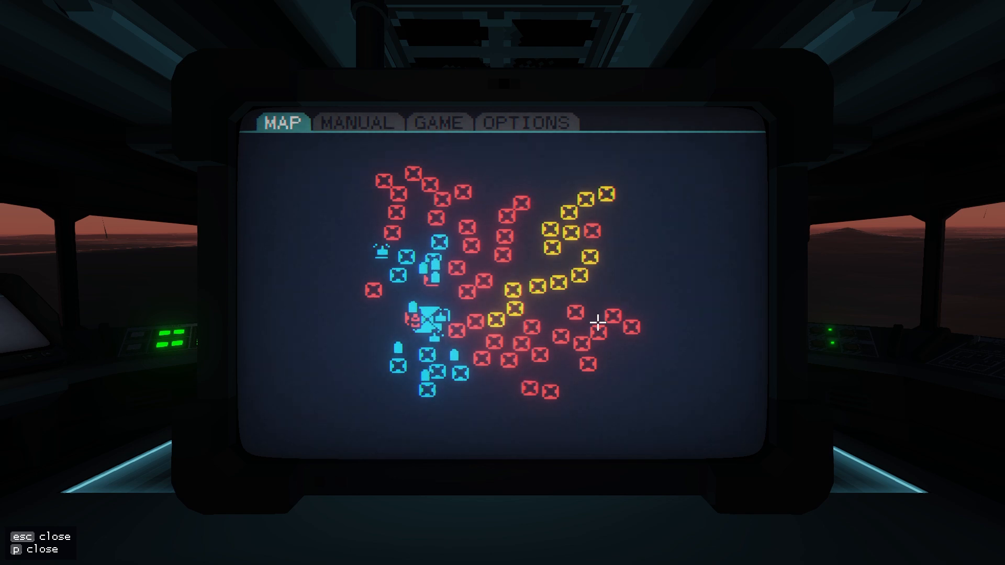
# Open the graphics settings, then return to the tactical map showing the carrier and island
pyautogui.click(525, 123)
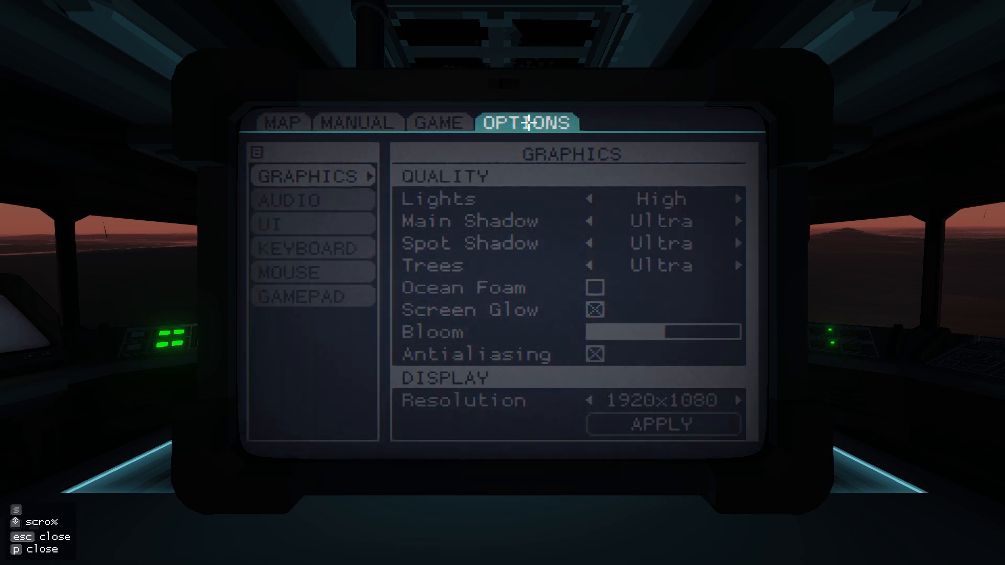
pyautogui.click(282, 123)
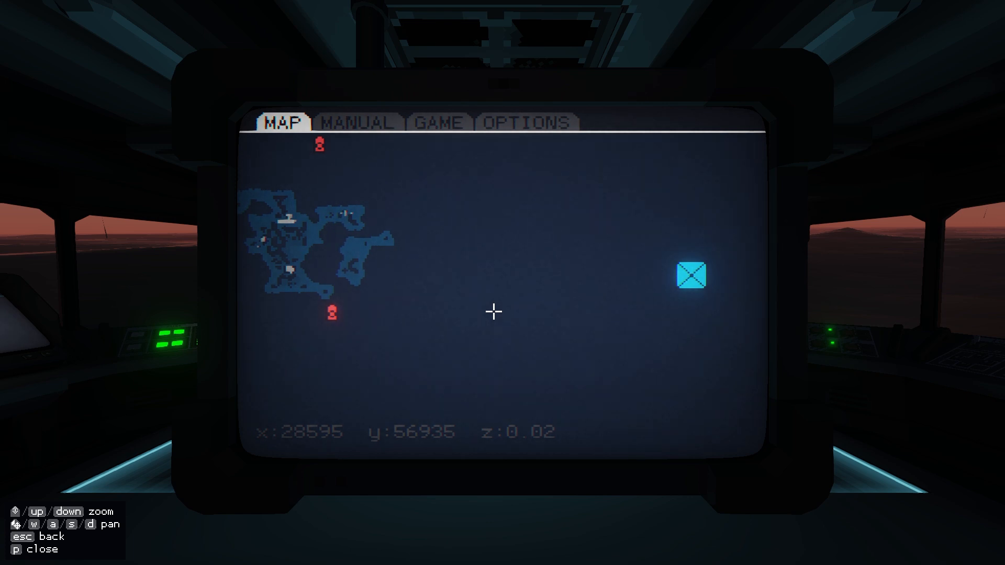
pyautogui.moveTo(599, 294)
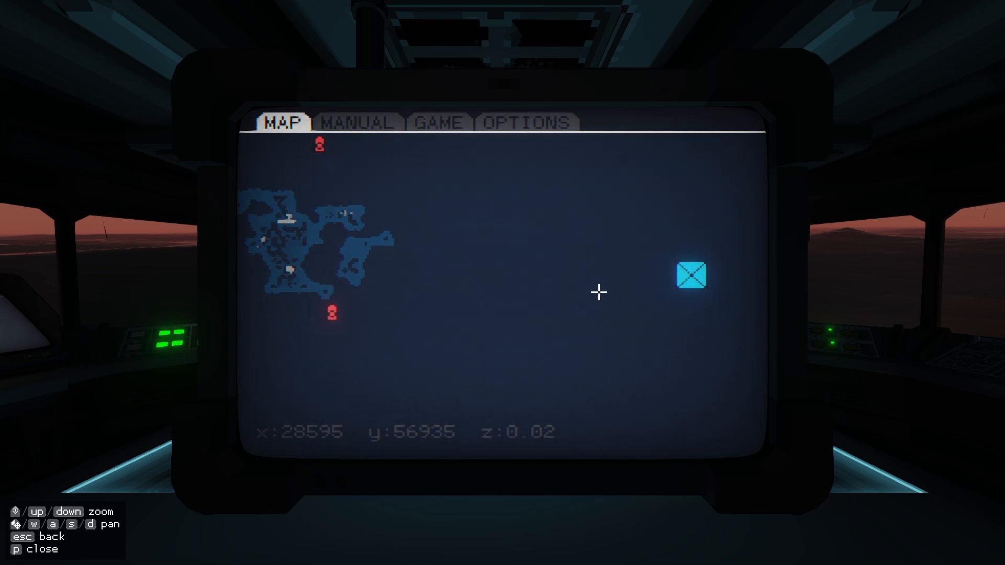
pyautogui.moveTo(612, 321)
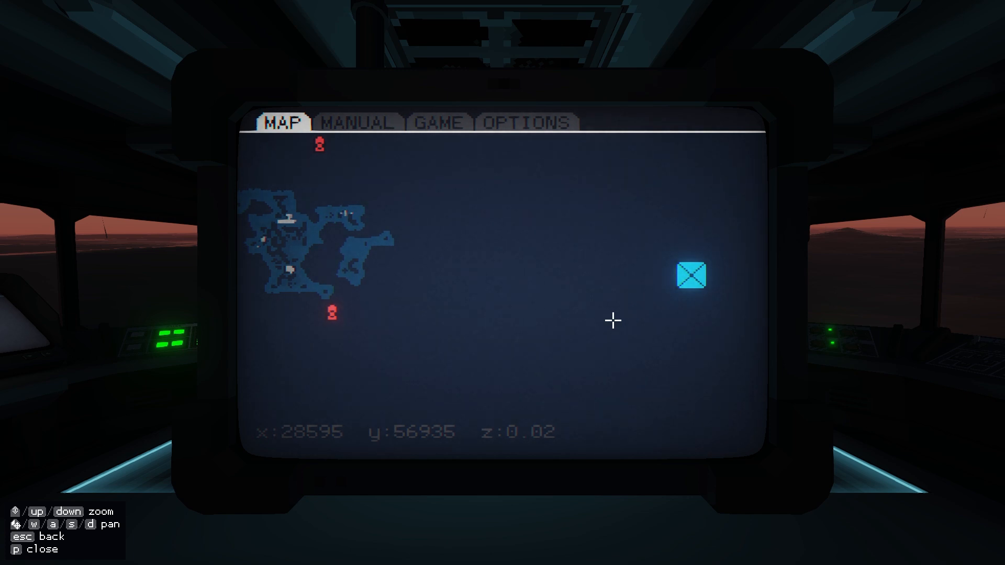
pyautogui.moveTo(359, 335)
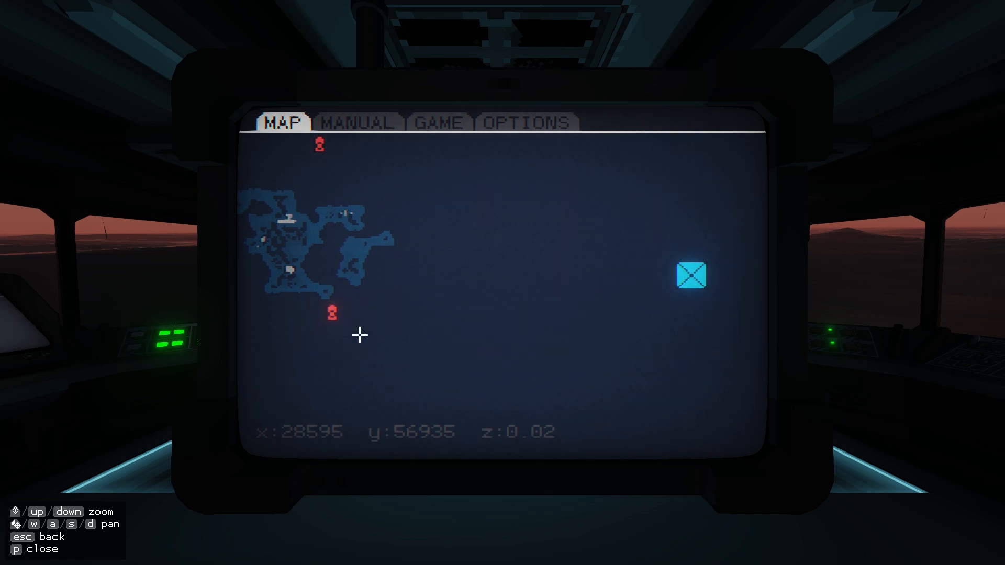
pyautogui.moveTo(624, 314)
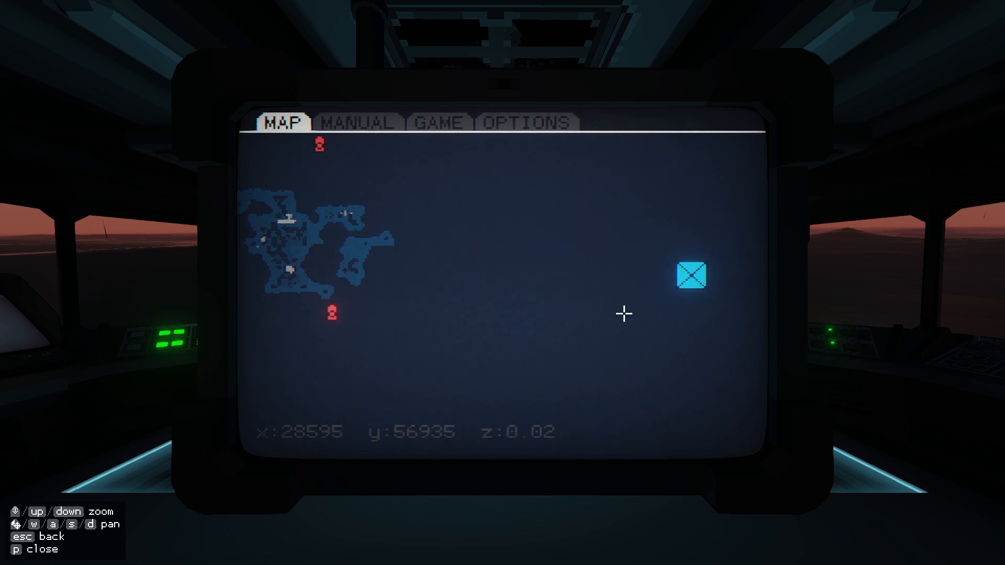
pyautogui.moveTo(380, 311)
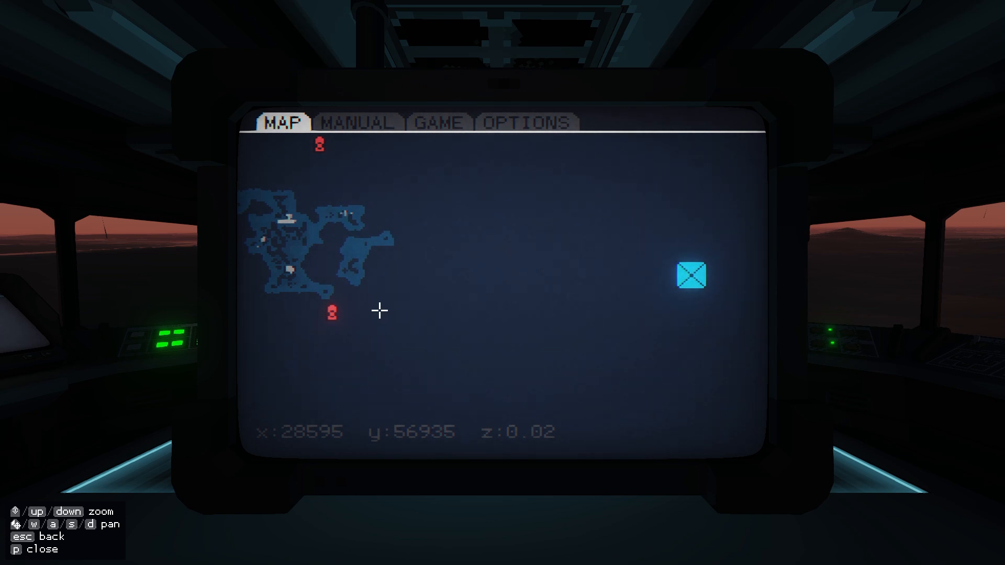
pyautogui.moveTo(532, 299)
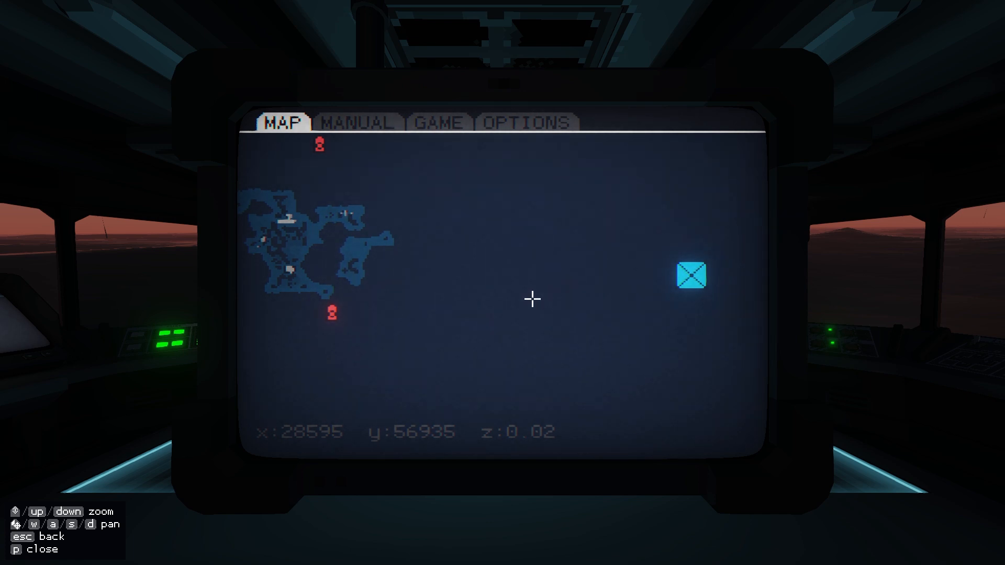
pyautogui.moveTo(417, 320)
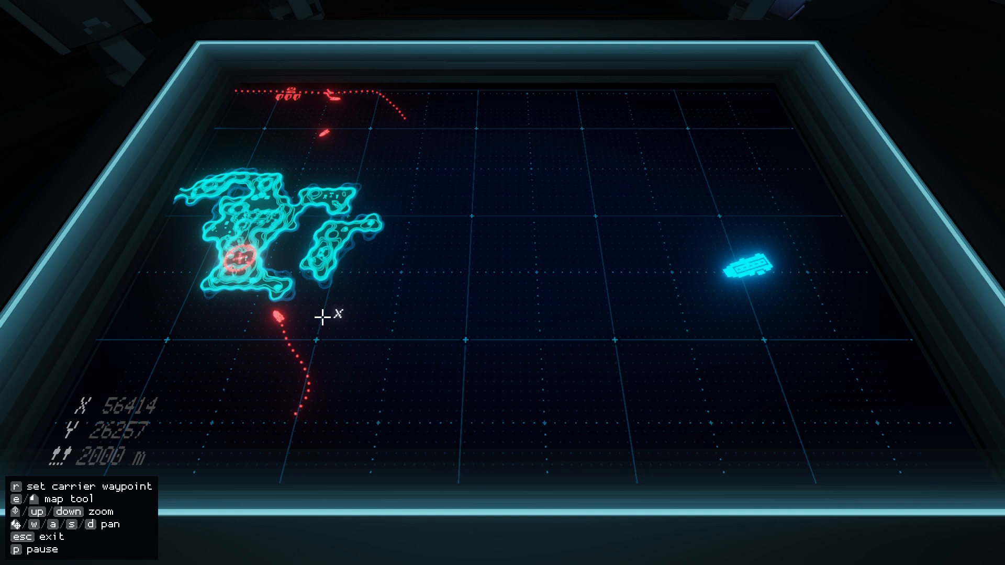
pyautogui.moveTo(794, 266)
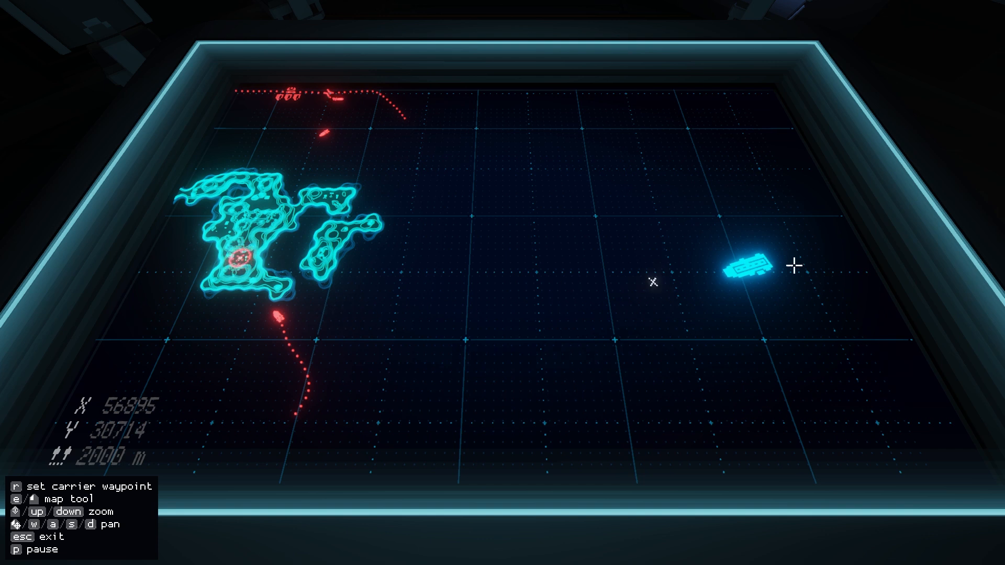